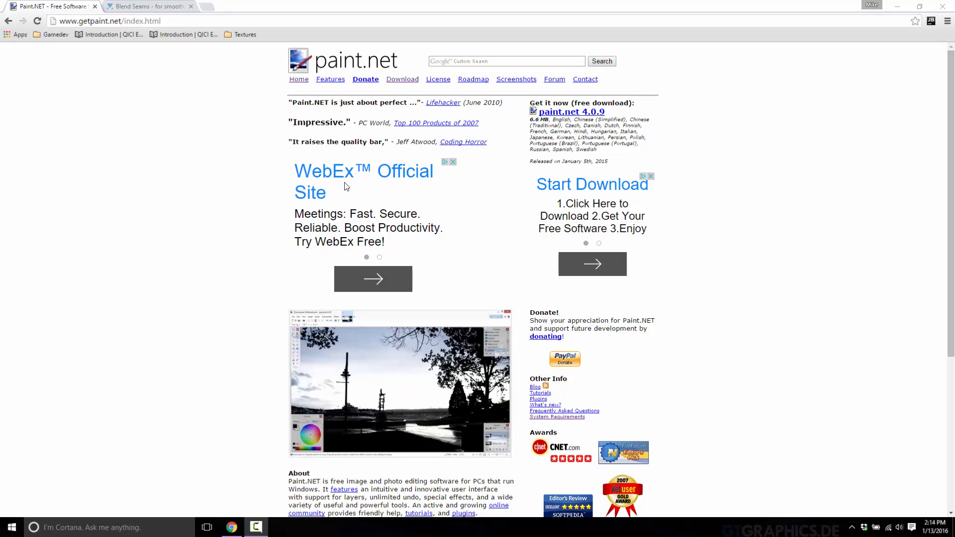
# - Bring up the Blend Seams plugin forum topic in Chrome
pyautogui.click(147, 6)
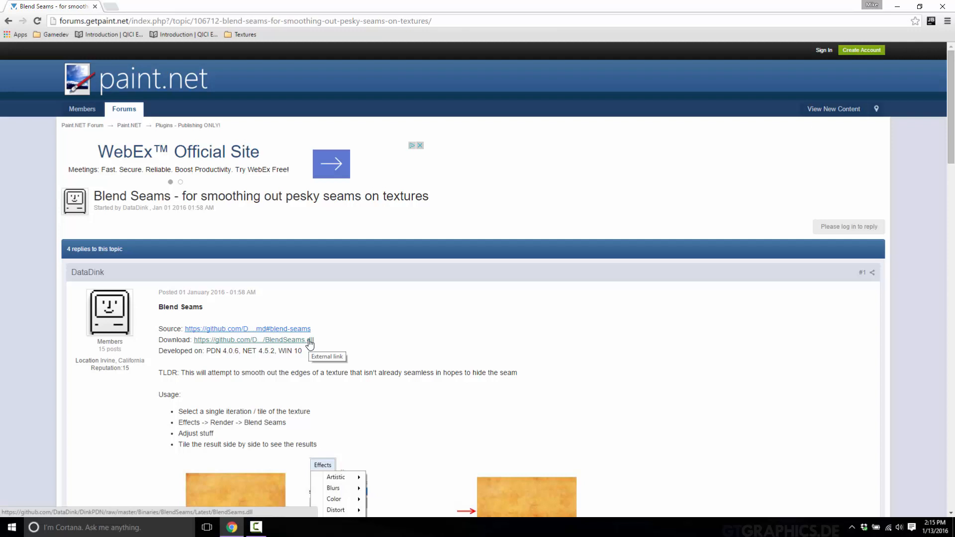
pyautogui.moveTo(299, 350)
pyautogui.write('paint')
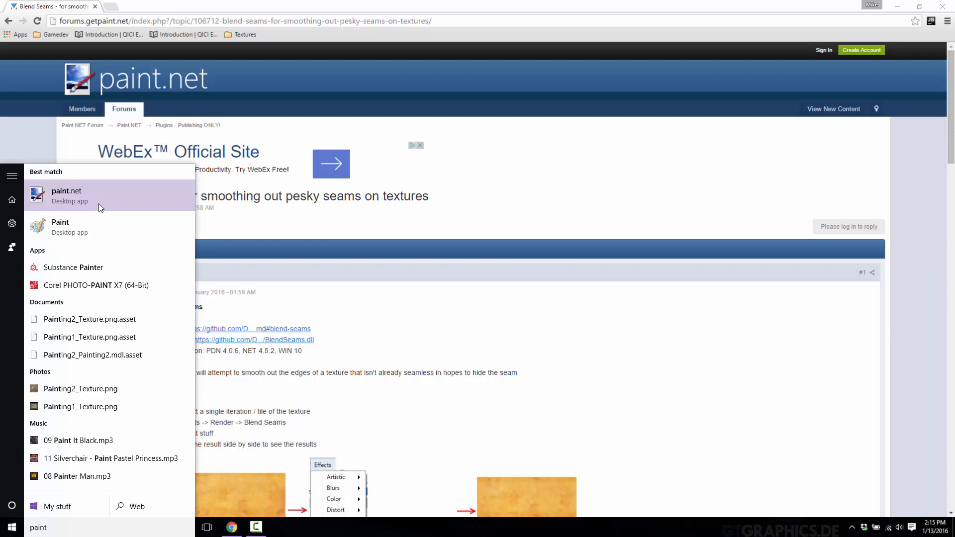
# - Reach the paint.net install folder from the Start search result via Open file location twice
pyautogui.rightClick(66, 194)
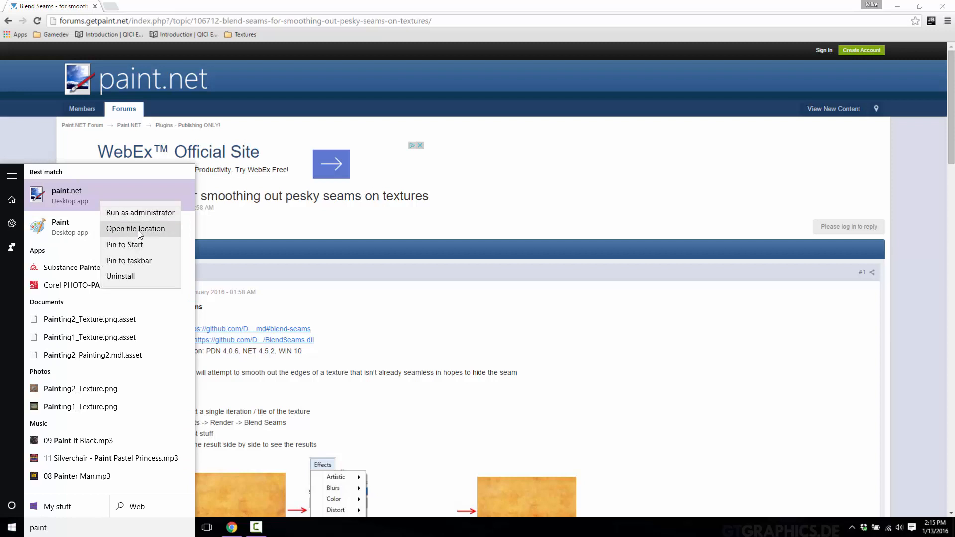
pyautogui.click(136, 228)
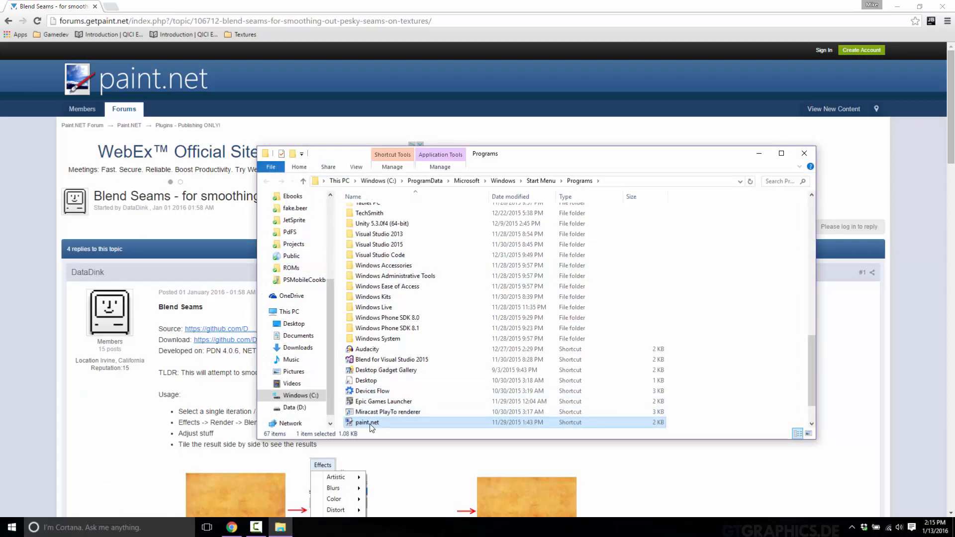
pyautogui.rightClick(366, 422)
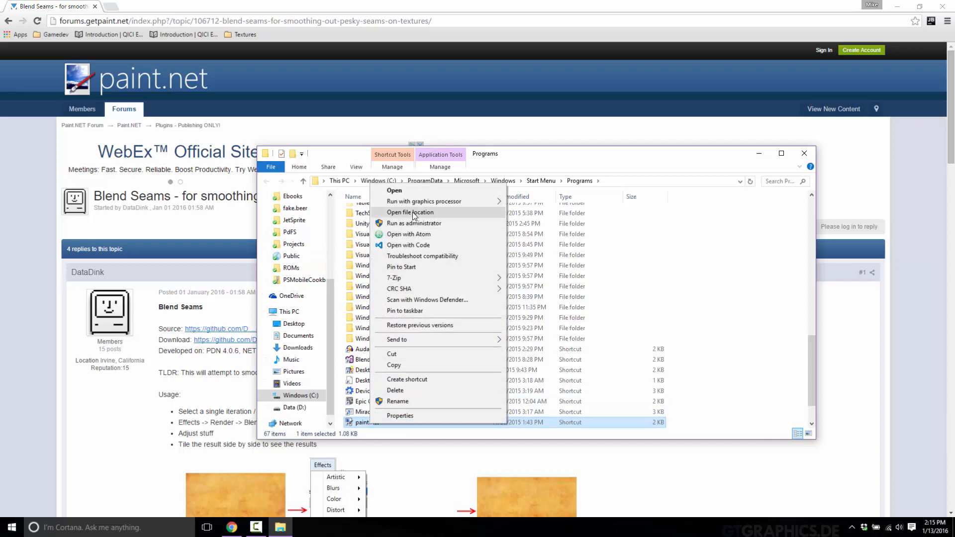
pyautogui.click(410, 212)
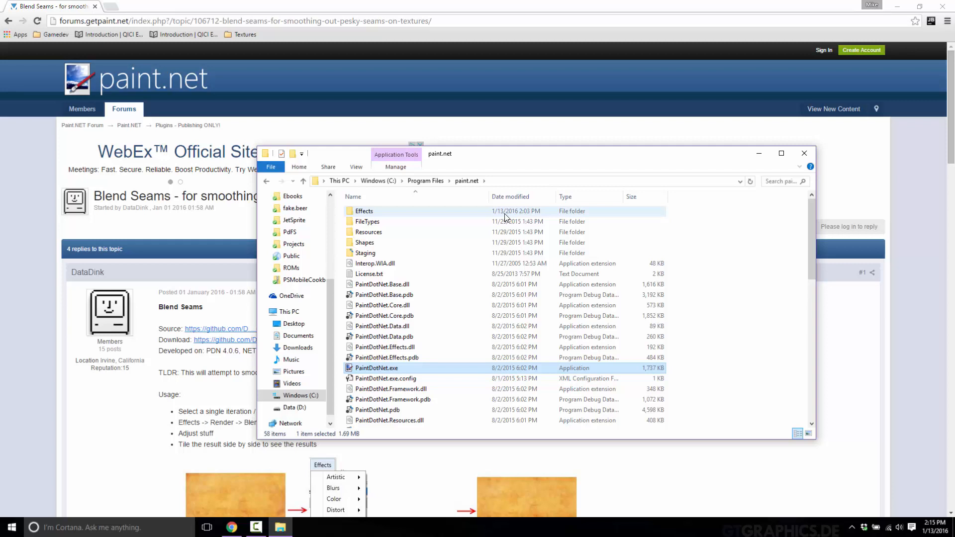
pyautogui.moveTo(367, 220)
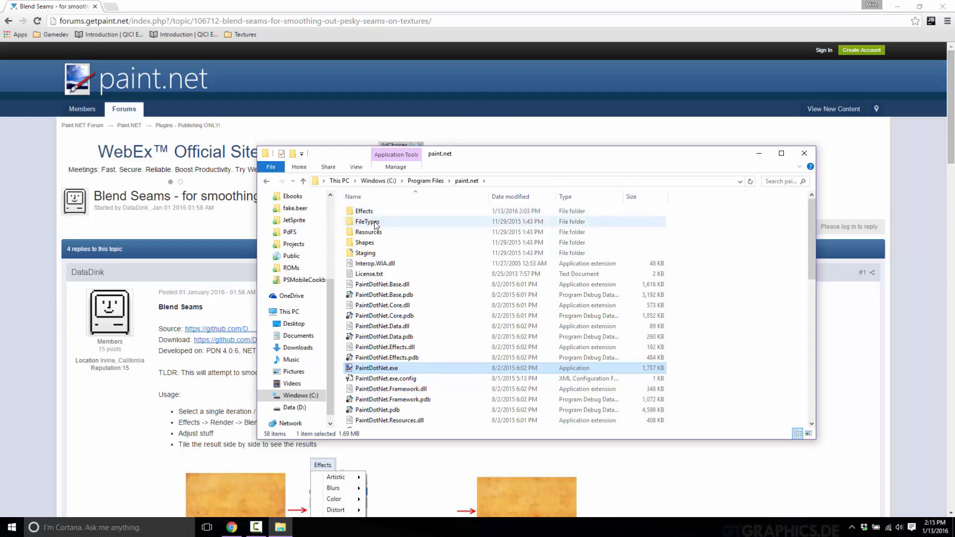
# - Inside the Effects folder, check the Properties of BlendSeams.dll and dismiss them
pyautogui.doubleClick(364, 211)
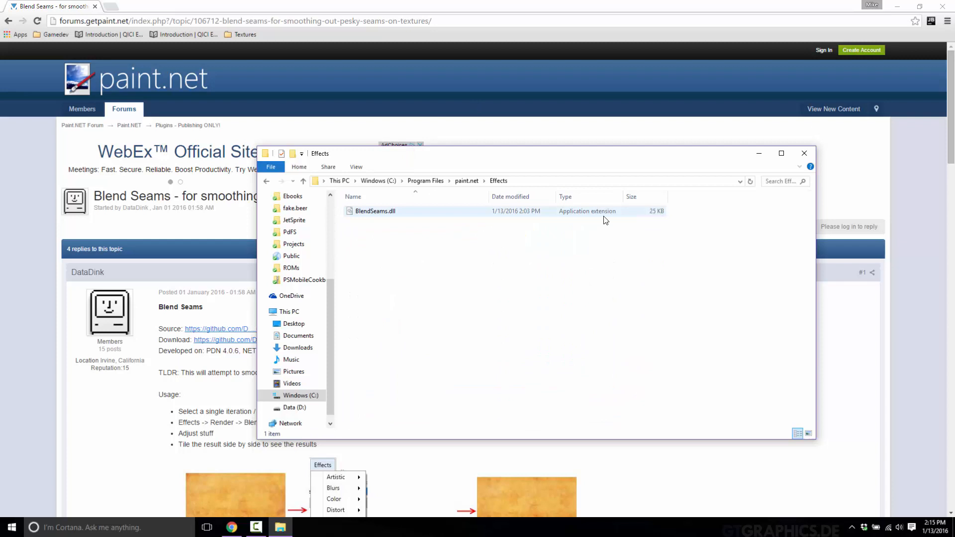
pyautogui.rightClick(375, 210)
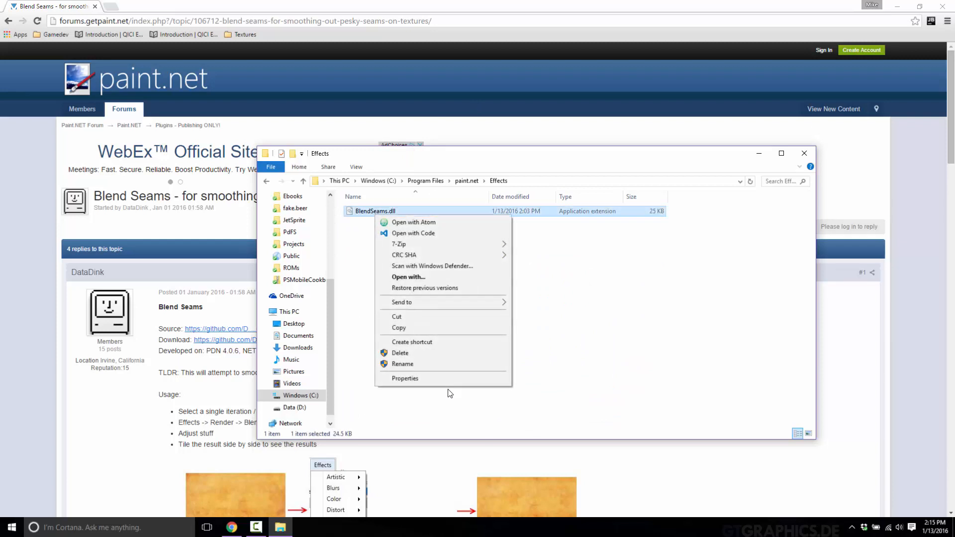
pyautogui.click(405, 378)
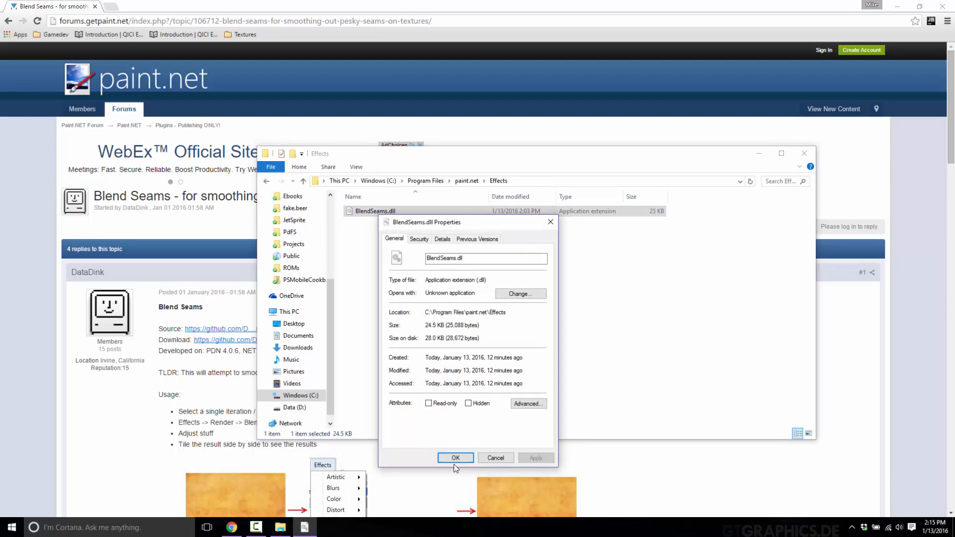
pyautogui.click(455, 458)
pyautogui.write('pa')
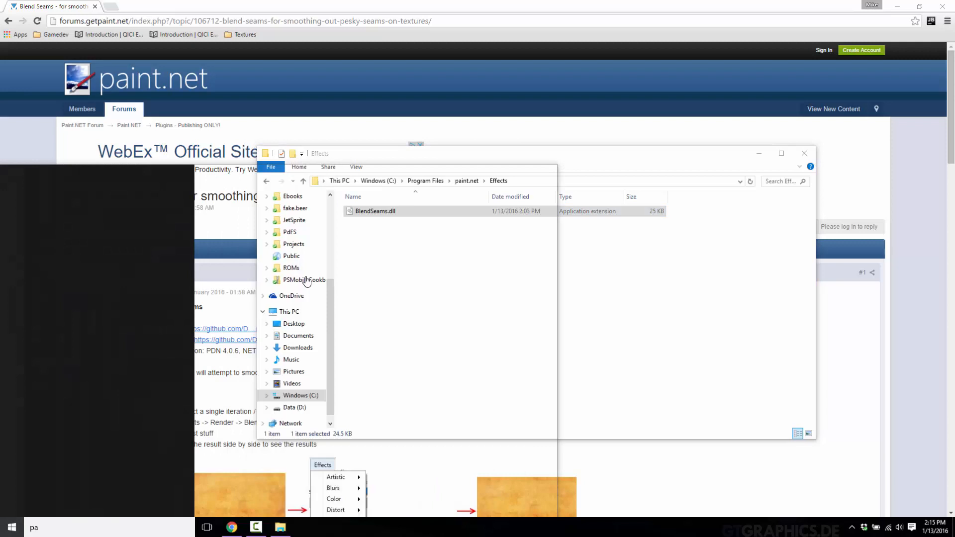
# - Launch paint.net with a blank image and uncover the desktop texture files
pyautogui.click(303, 527)
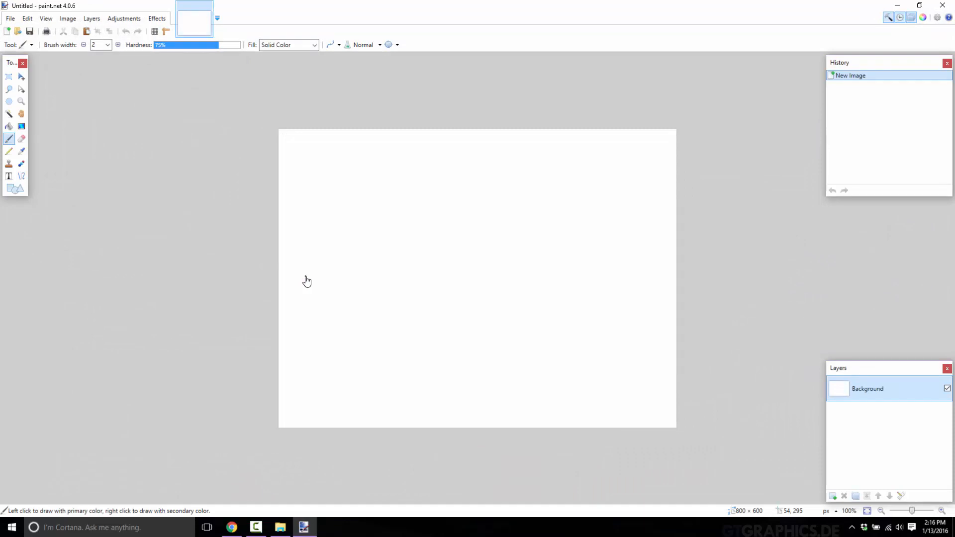
pyautogui.click(896, 6)
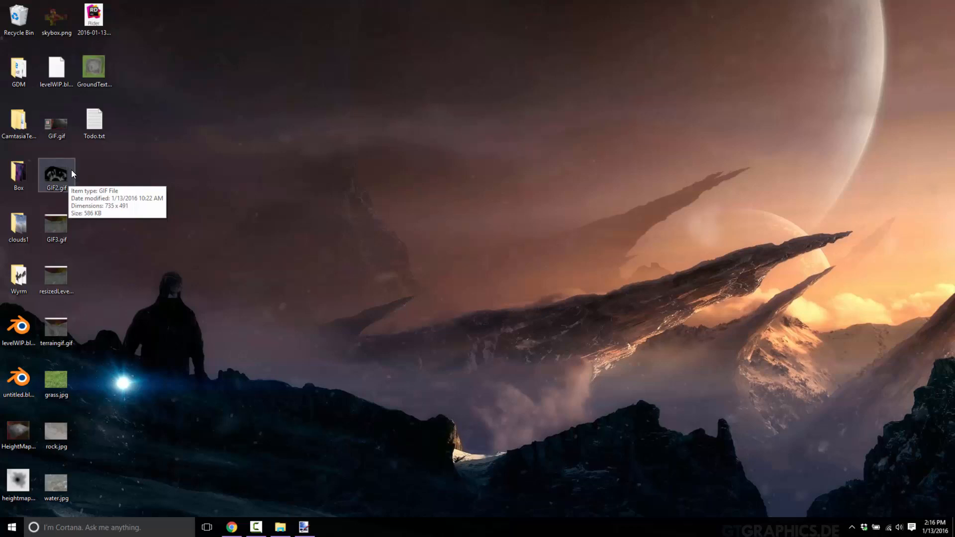
# - Drop rock.jpg from the desktop into paint.net to open the 600×450 texture
pyautogui.moveTo(56, 430); pyautogui.dragTo(362, 286)
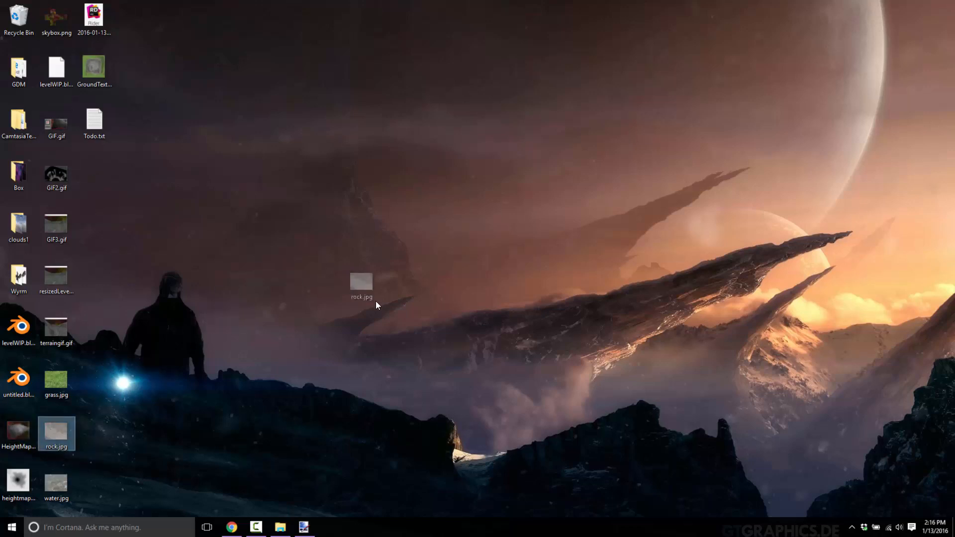
pyautogui.click(303, 527)
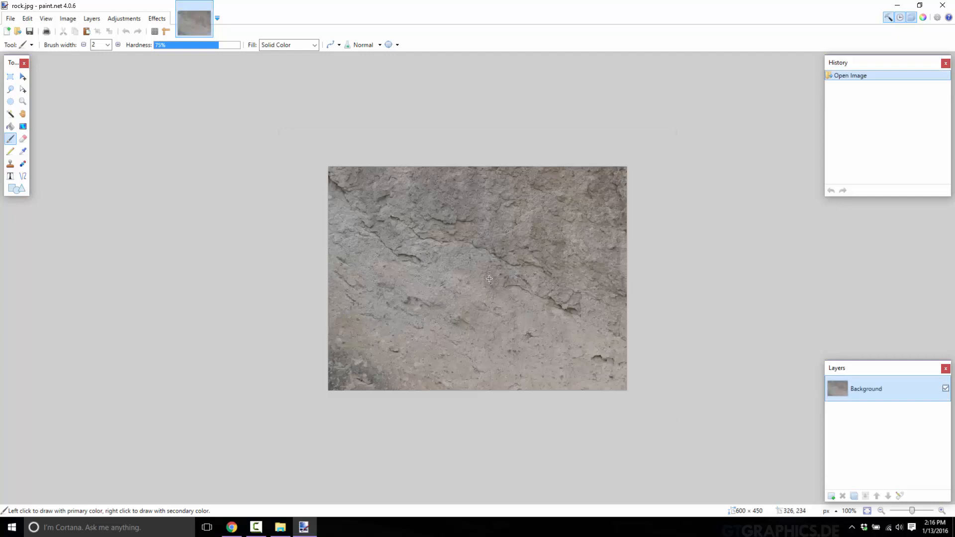
pyautogui.moveTo(741, 491)
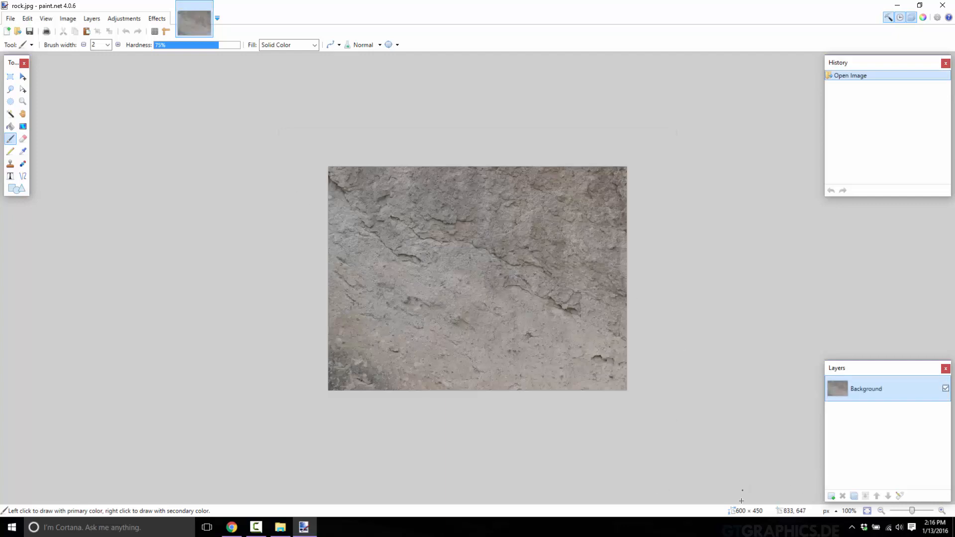
pyautogui.moveTo(766, 517)
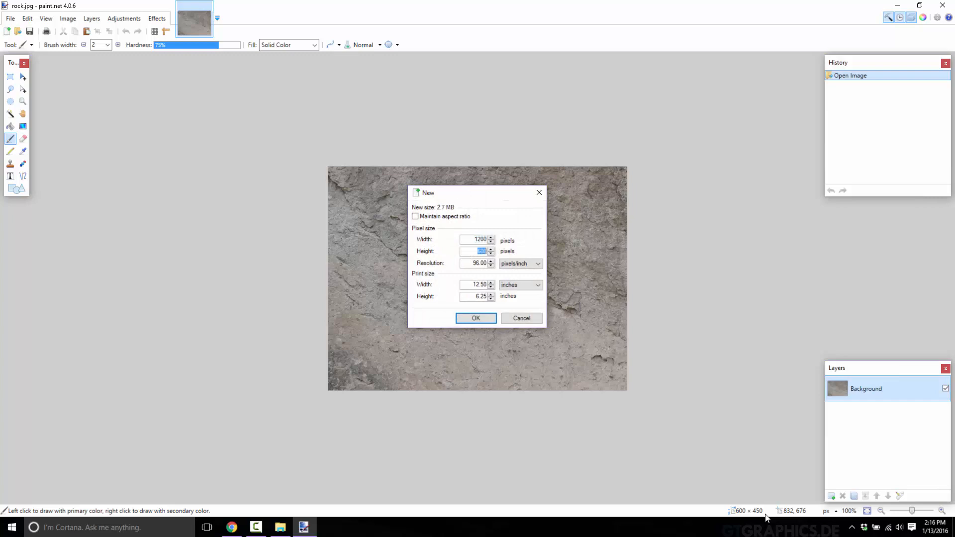
# - Create the 1200×900 image and move pasted rock copies into the lower-left and bottom-right quarters
pyautogui.click(476, 318)
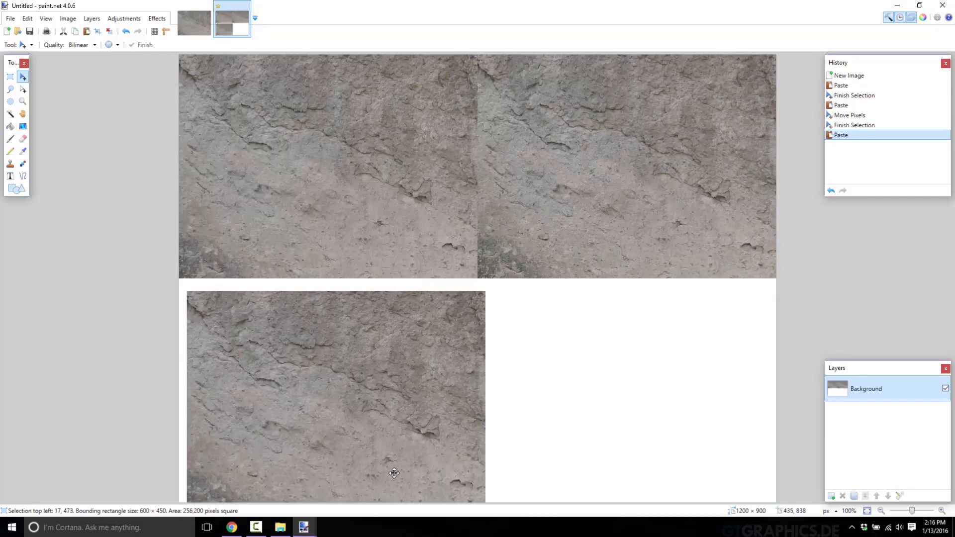
pyautogui.moveTo(393, 474); pyautogui.dragTo(387, 459)
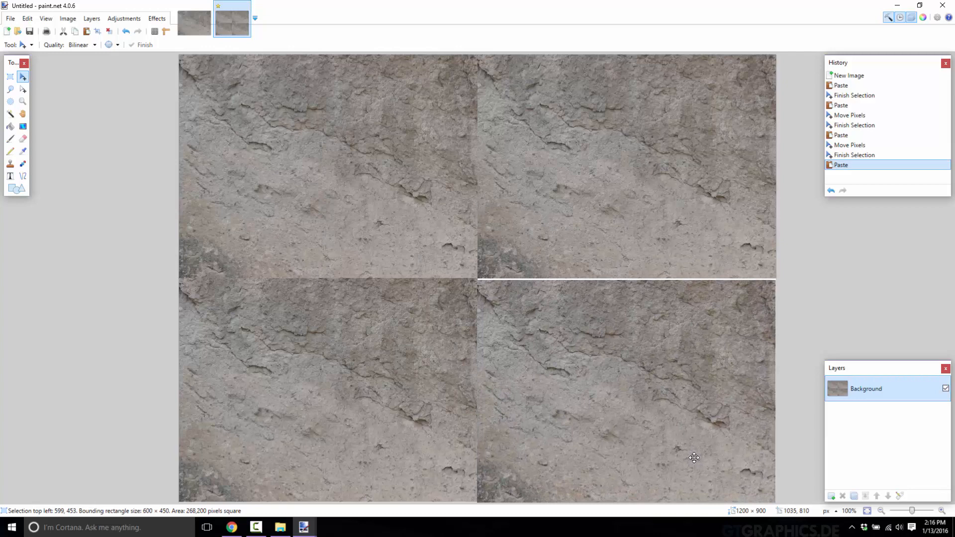
pyautogui.moveTo(694, 458); pyautogui.dragTo(625, 390)
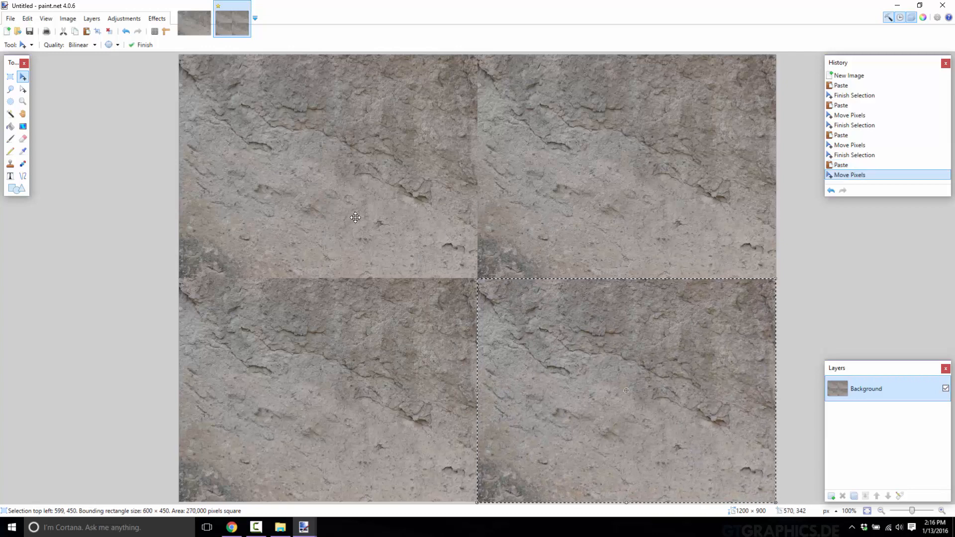
pyautogui.moveTo(196, 281)
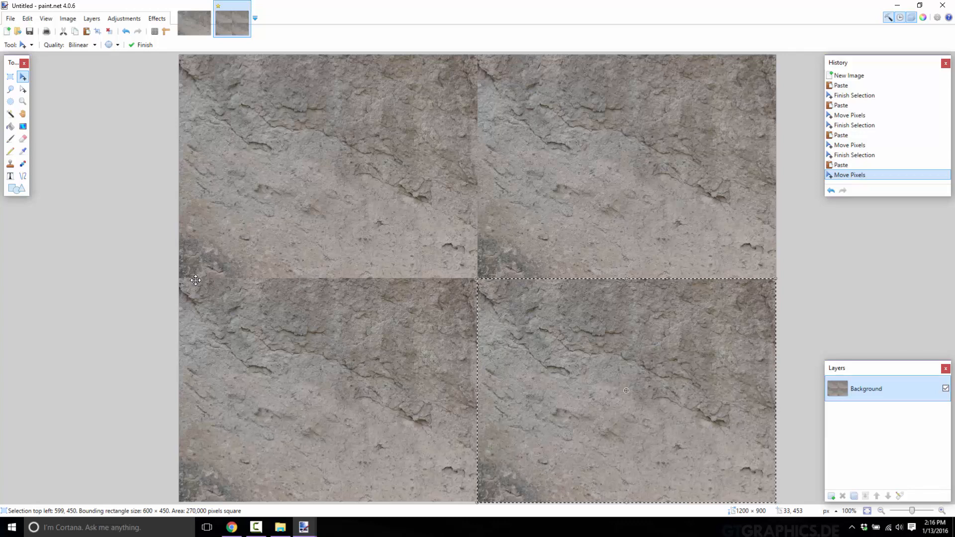
pyautogui.moveTo(219, 185)
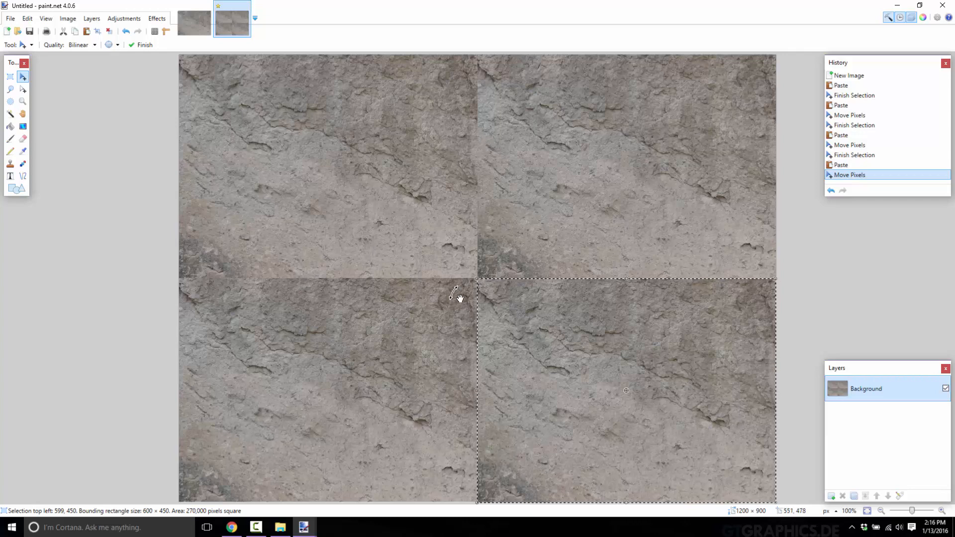
pyautogui.moveTo(600, 227)
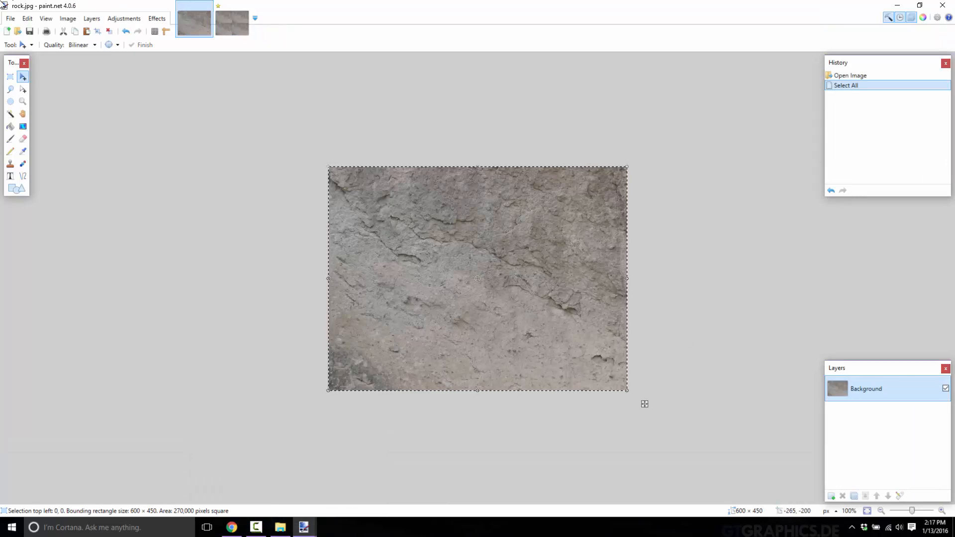
# - Apply Effects > Render > Blend Seams to rock.jpg with default settings
pyautogui.click(156, 18)
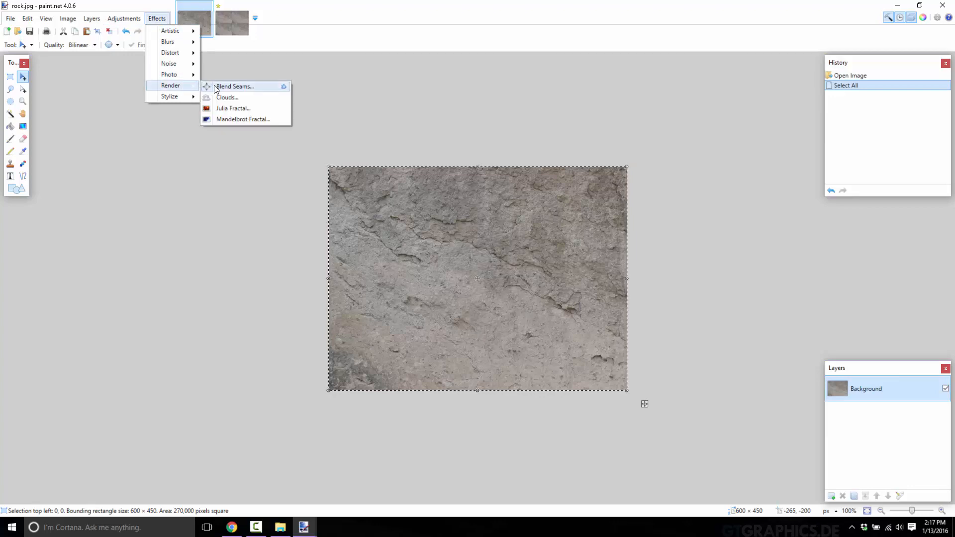
pyautogui.click(234, 86)
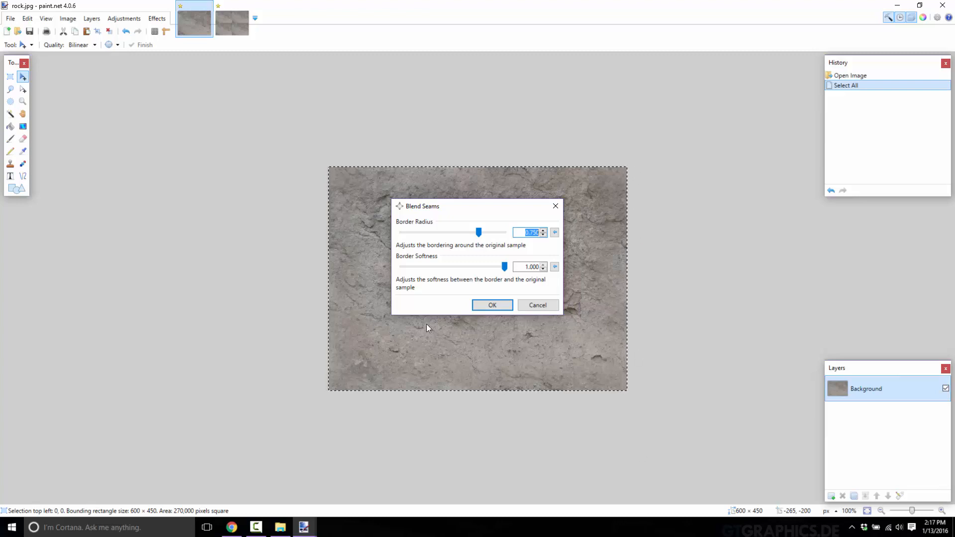
pyautogui.moveTo(361, 177)
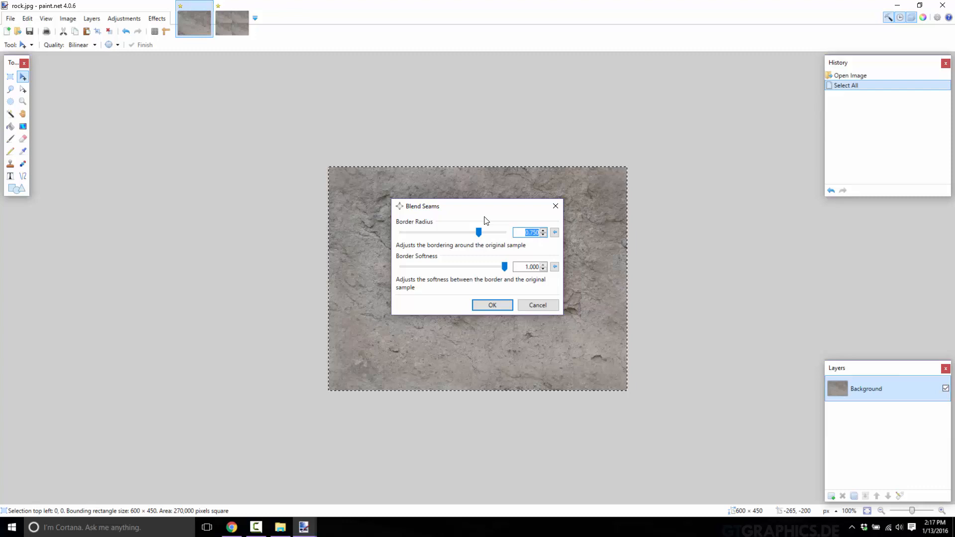
pyautogui.moveTo(497, 228)
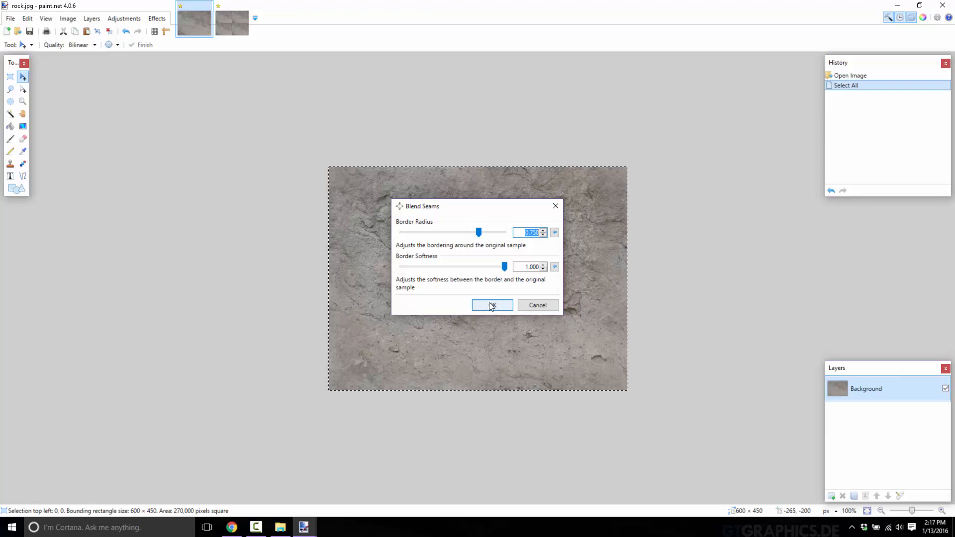
pyautogui.click(491, 306)
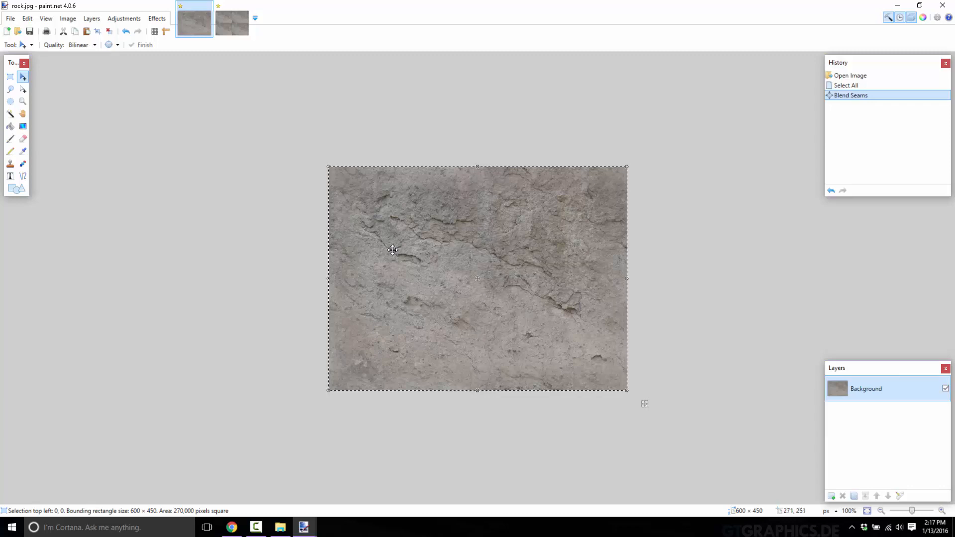
pyautogui.moveTo(501, 332)
pyautogui.write('12')
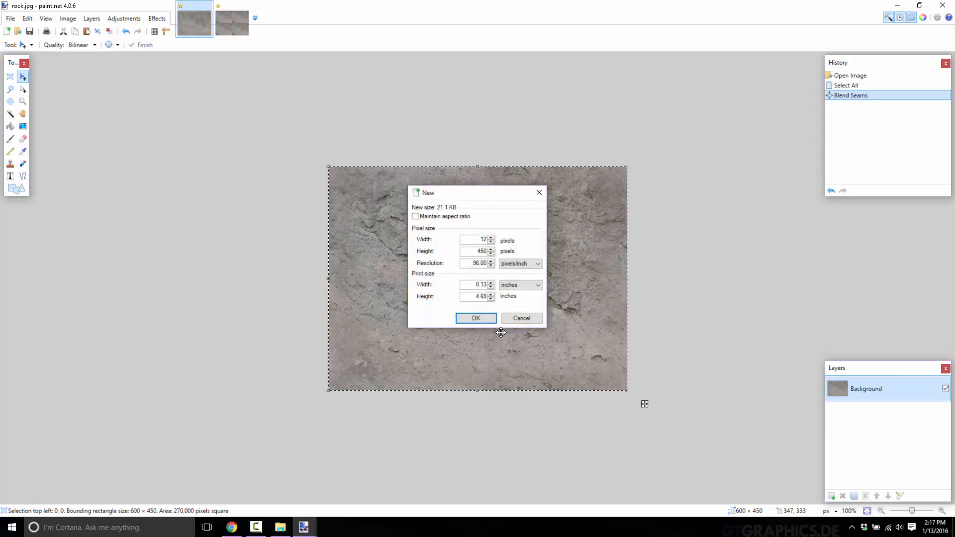
# - Create a second 1200×900 image and fit the pasted blended rock into the bottom-left quarter
pyautogui.click(475, 318)
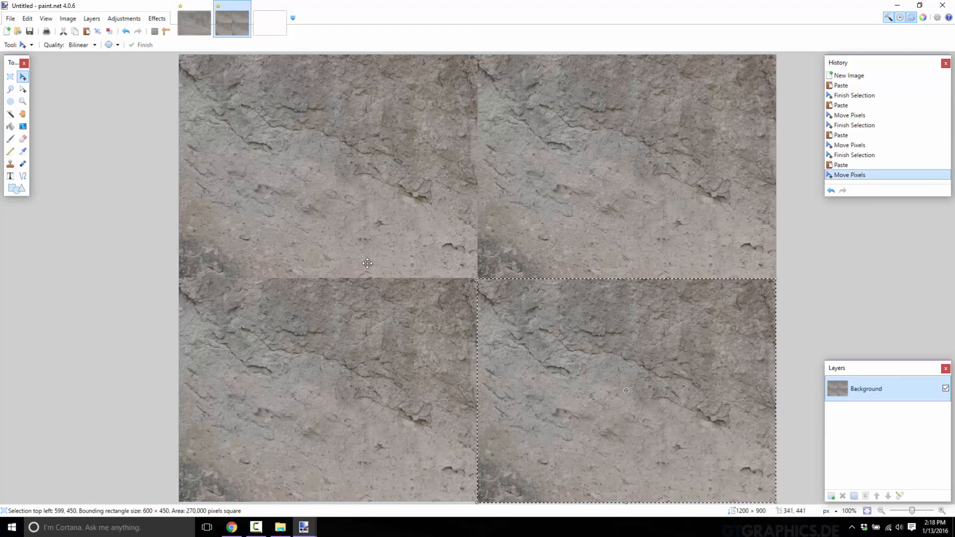
pyautogui.moveTo(383, 183)
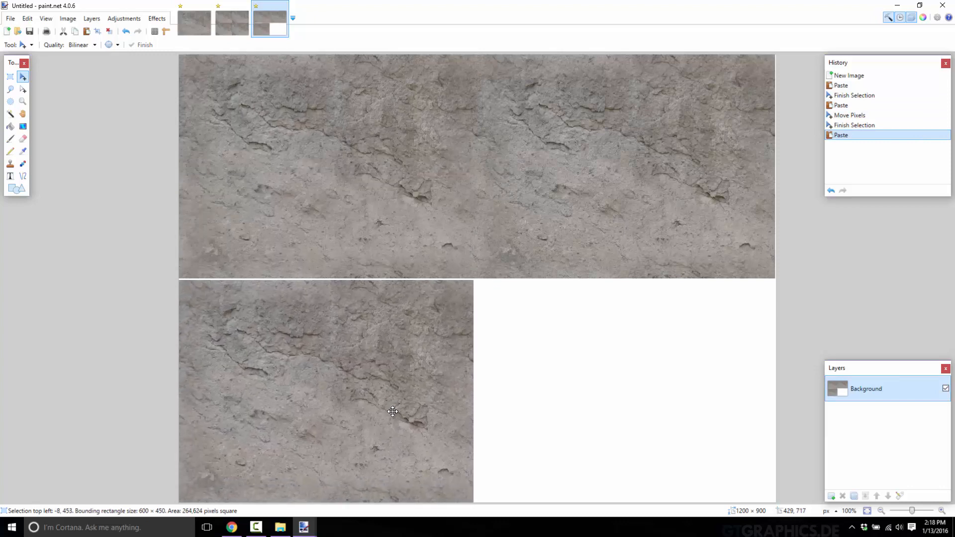
pyautogui.moveTo(393, 412); pyautogui.dragTo(432, 326)
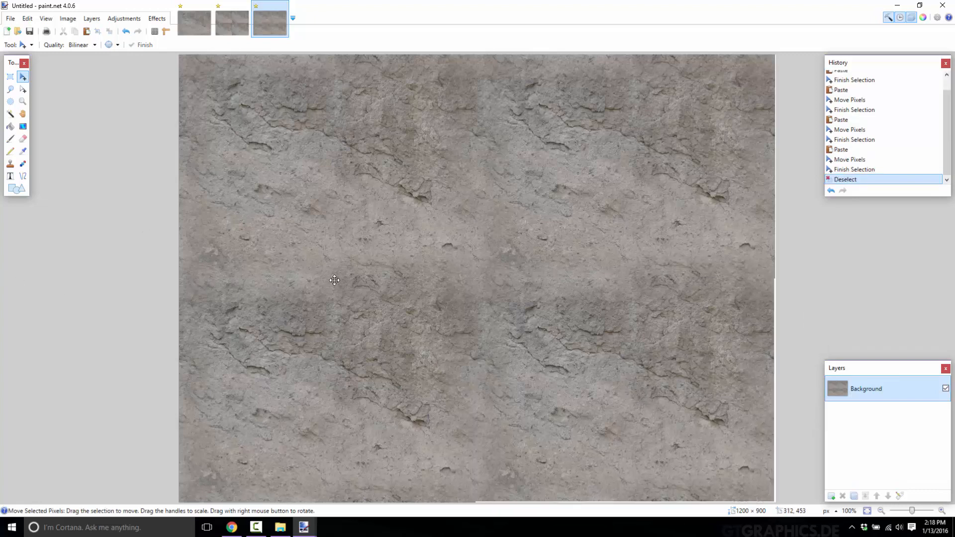
pyautogui.moveTo(499, 158)
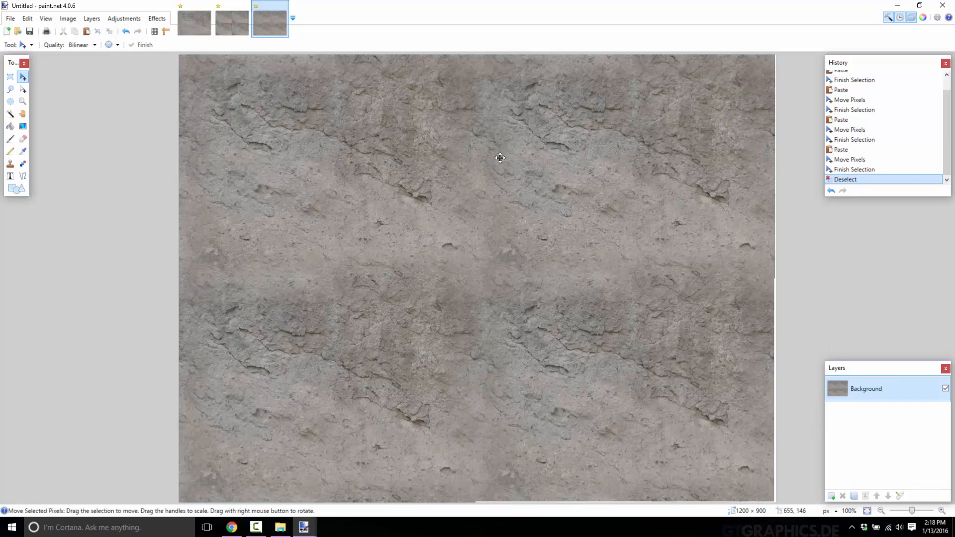
pyautogui.moveTo(520, 278)
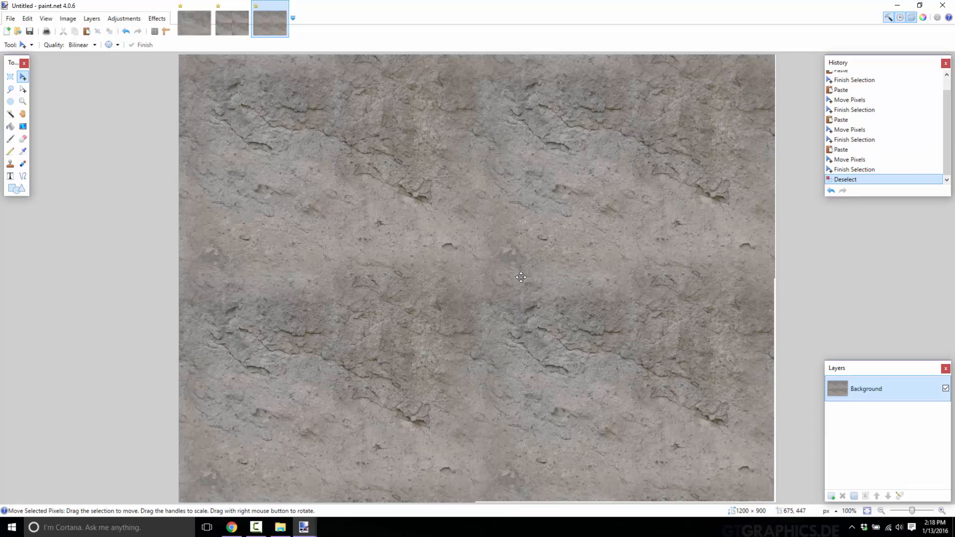
pyautogui.moveTo(558, 262)
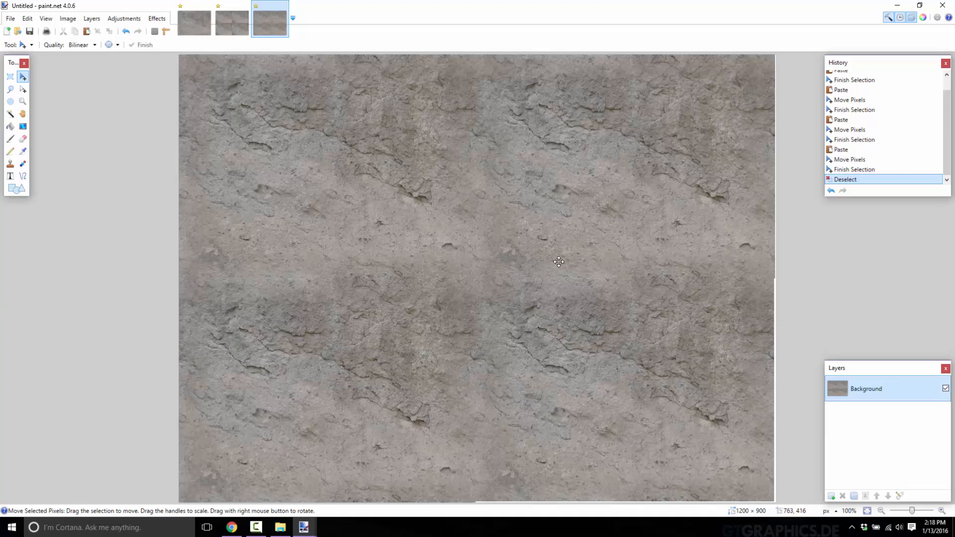
pyautogui.moveTo(520, 235)
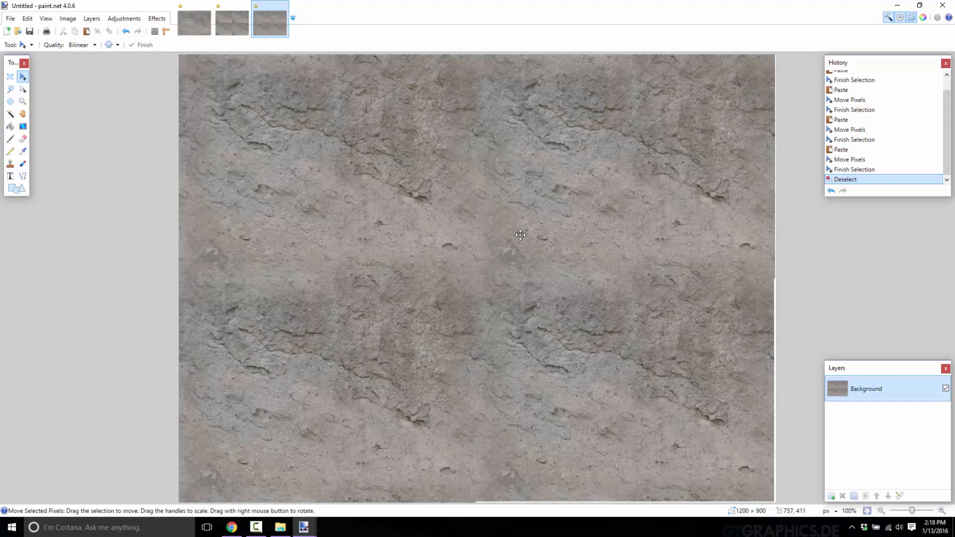
# - Flip between the seamed and seamless tiled images to compare them
pyautogui.click(232, 20)
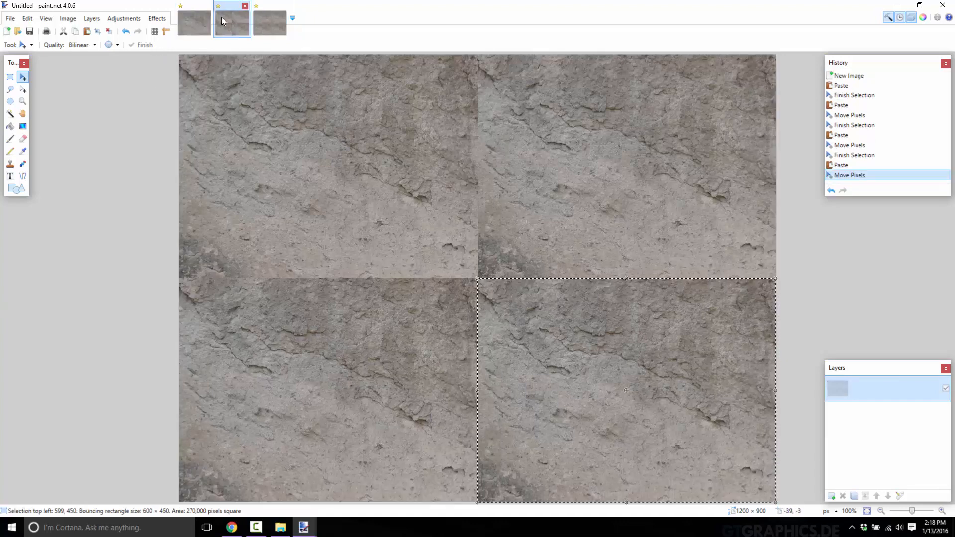
pyautogui.click(269, 21)
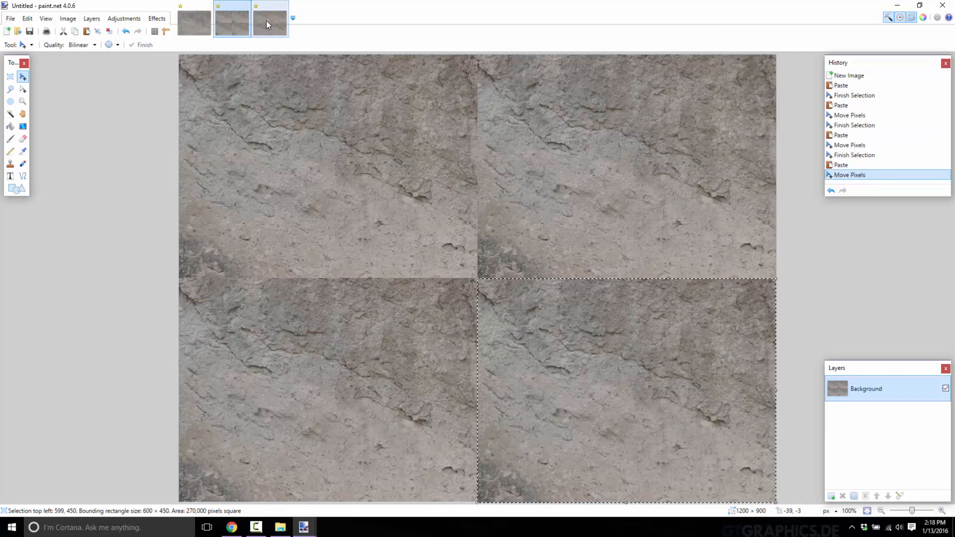